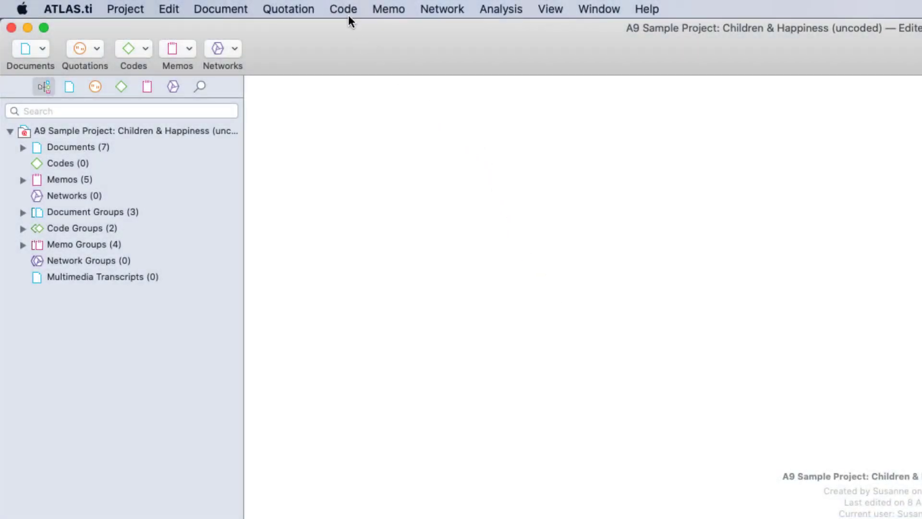
Step: Launch Sentiment Analysis from Search and Code on the '*comments by readers' group and continue
left_click(343, 8)
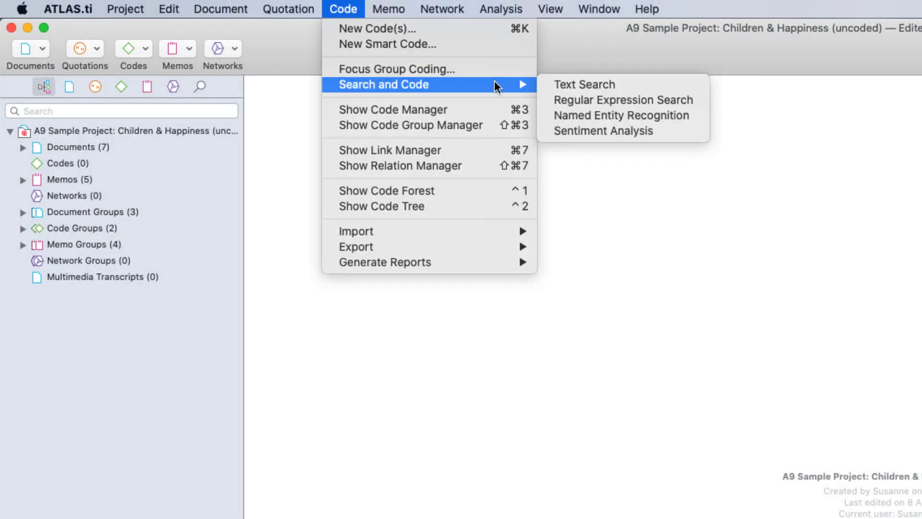
mouse_move(603, 131)
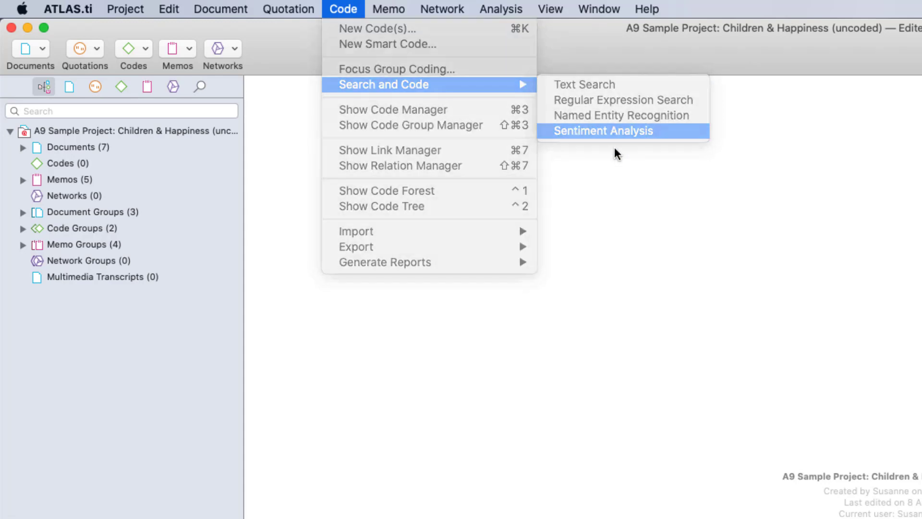
left_click(602, 130)
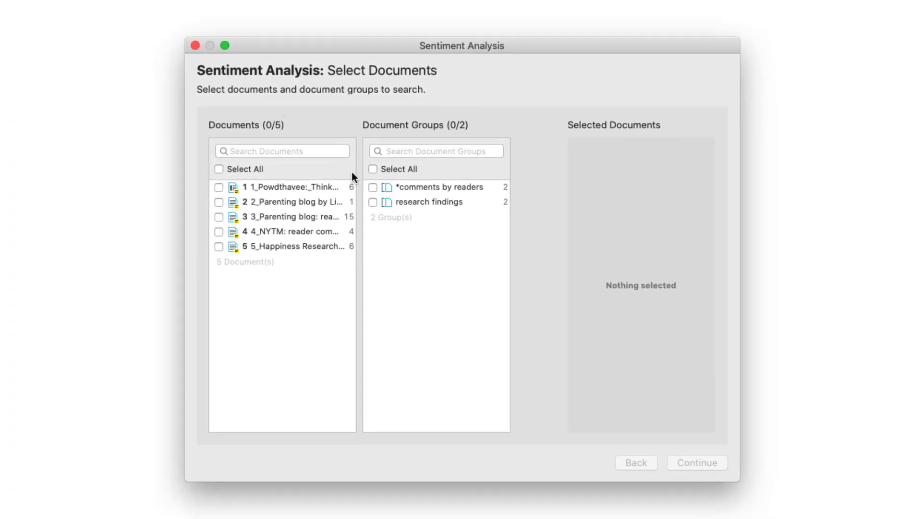
left_click(373, 187)
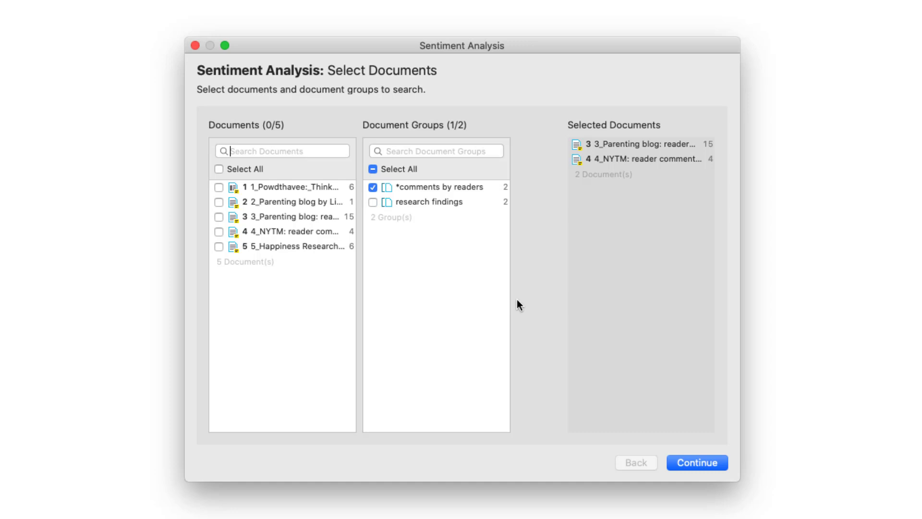
left_click(696, 462)
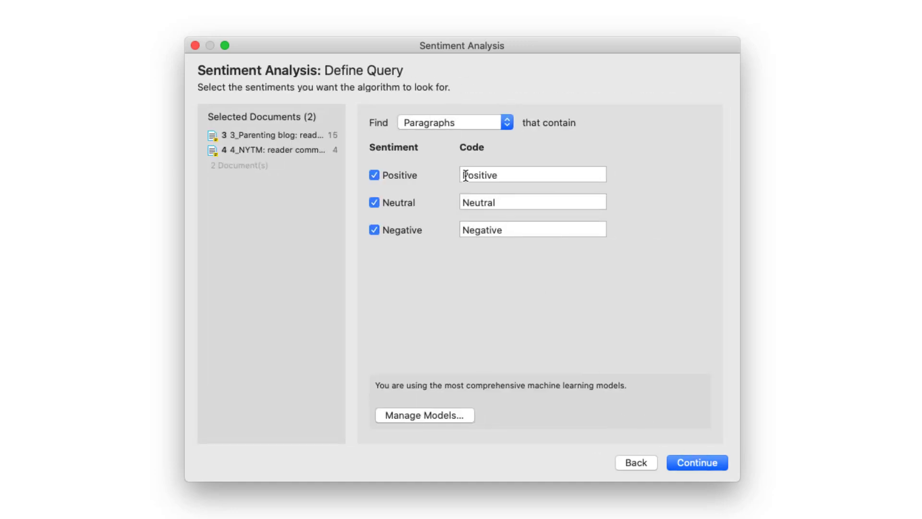
Step: Name the codes 'Sentiment: Positive/Neutral/Negative', keep Find on Paragraphs, and run the search
type("Sentiment")
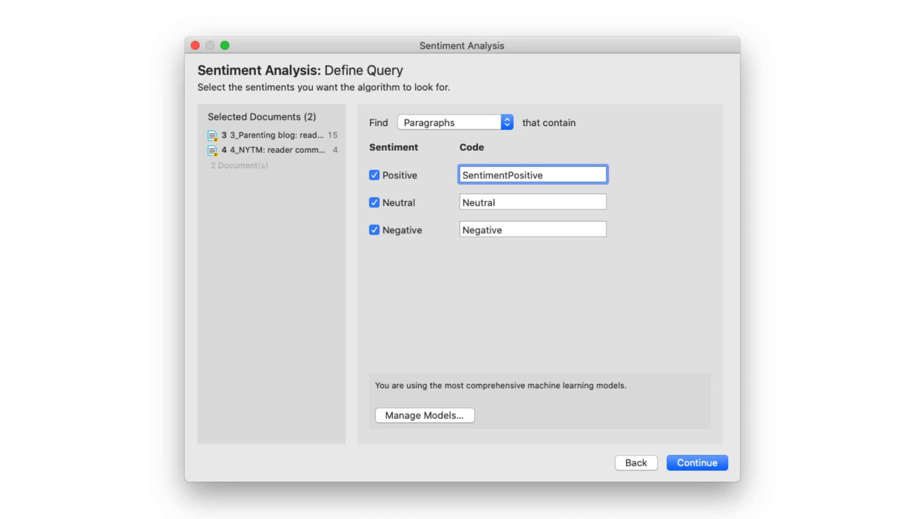
type("Sentiment: Positive")
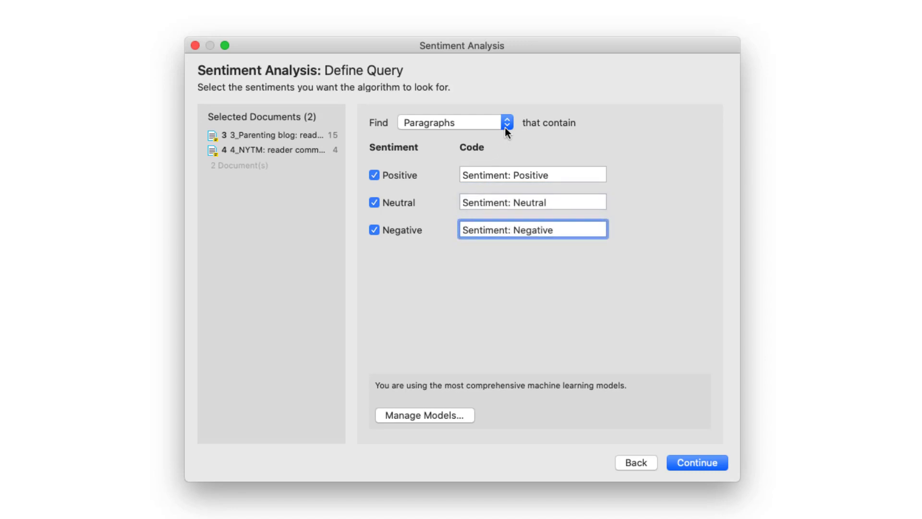
left_click(507, 122)
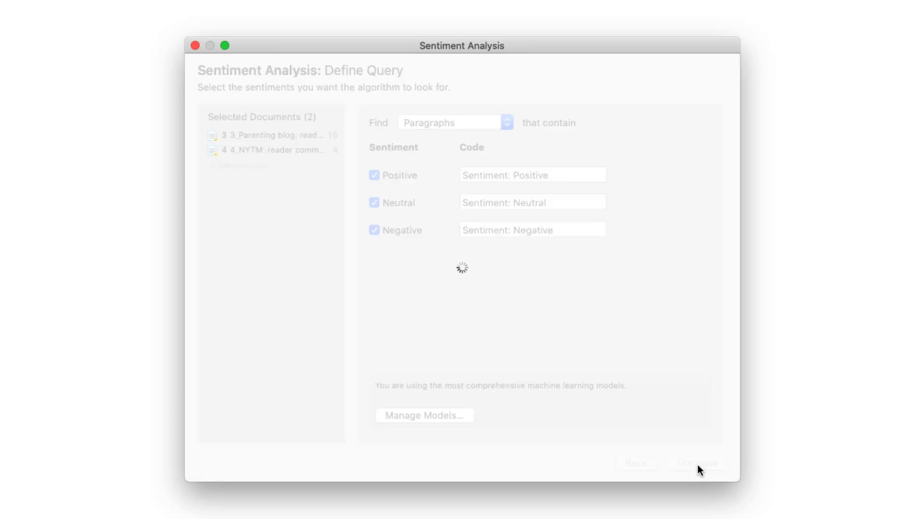
Step: Move to the Results step and review the found paragraphs
left_click(696, 463)
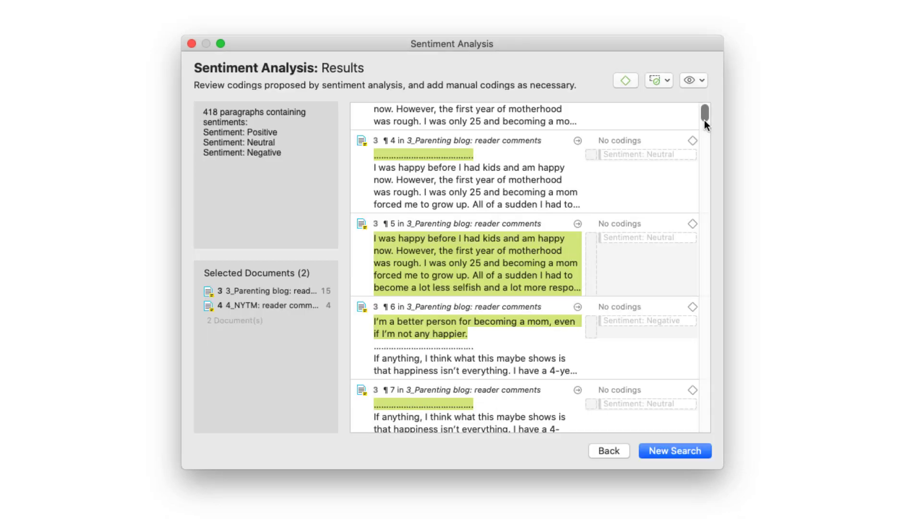
scroll("down", 3)
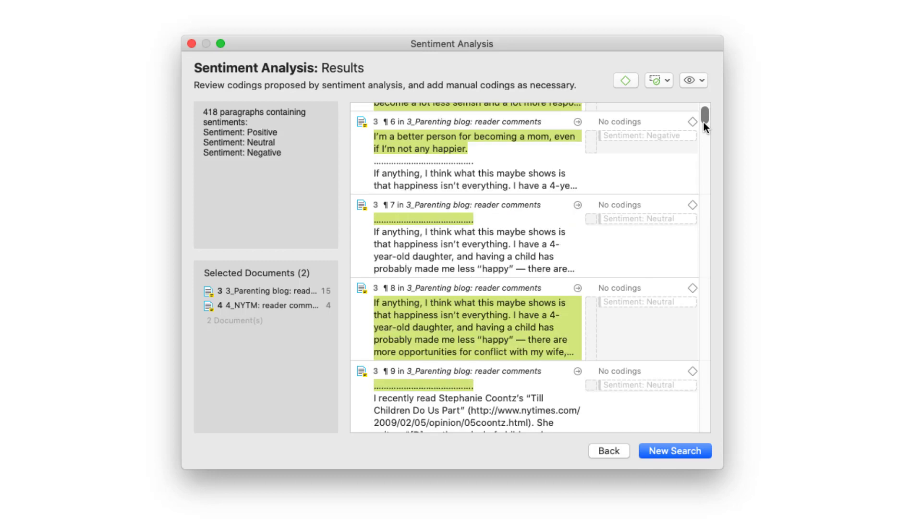
scroll("down", 3)
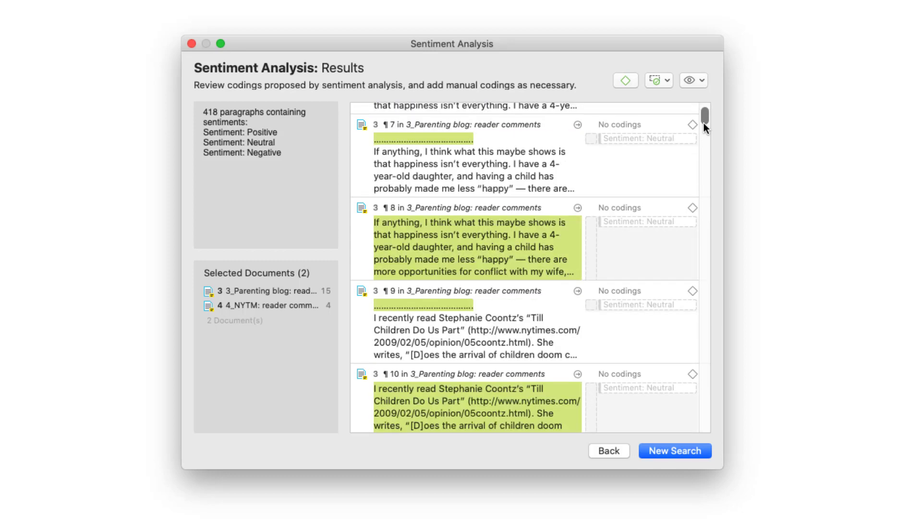
scroll("down", 3)
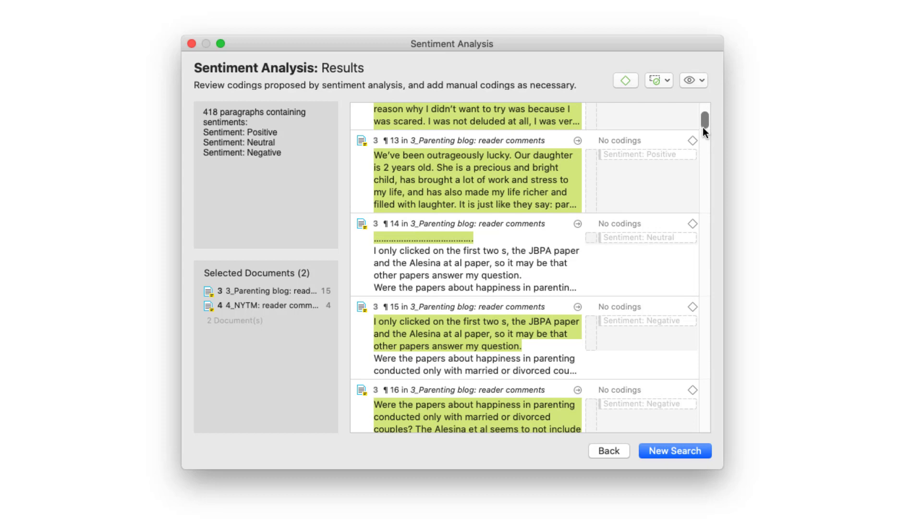
Step: Apply Sentiment: Negative, then Sentiment: Positive, to all proposed paragraphs
left_click(658, 81)
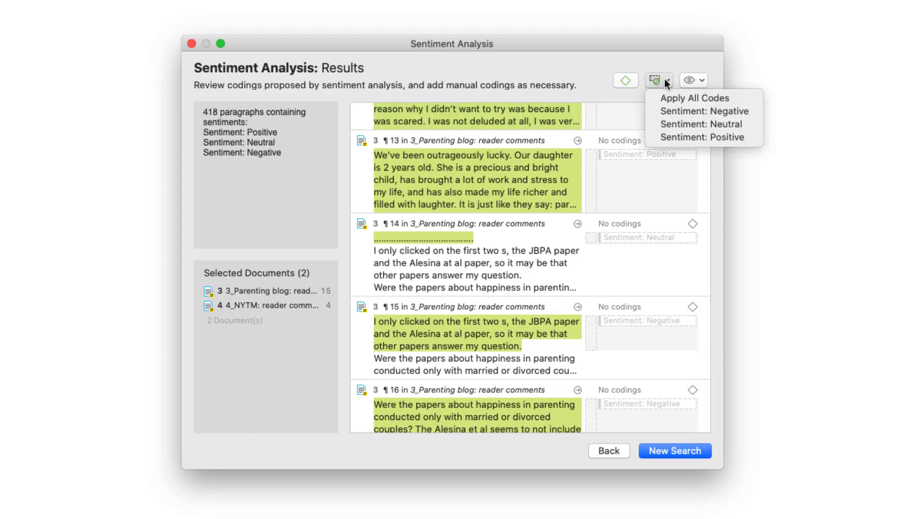
mouse_move(705, 112)
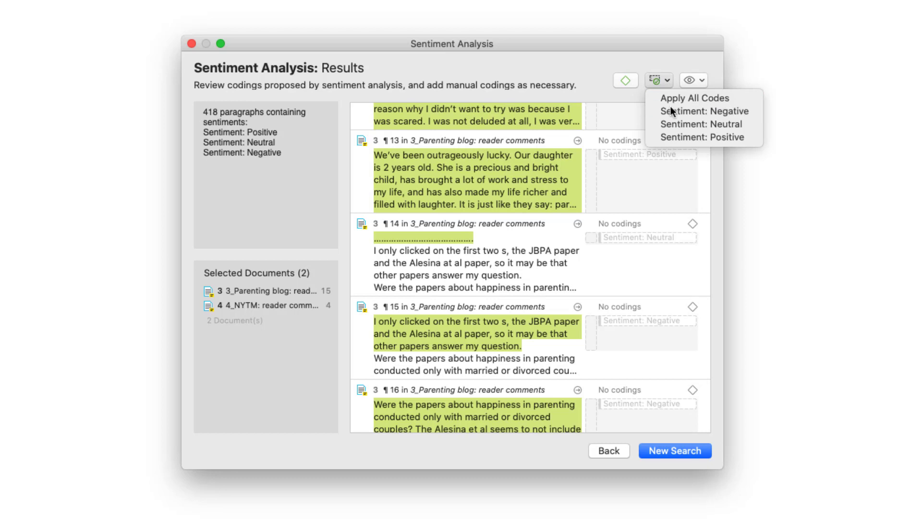
left_click(703, 111)
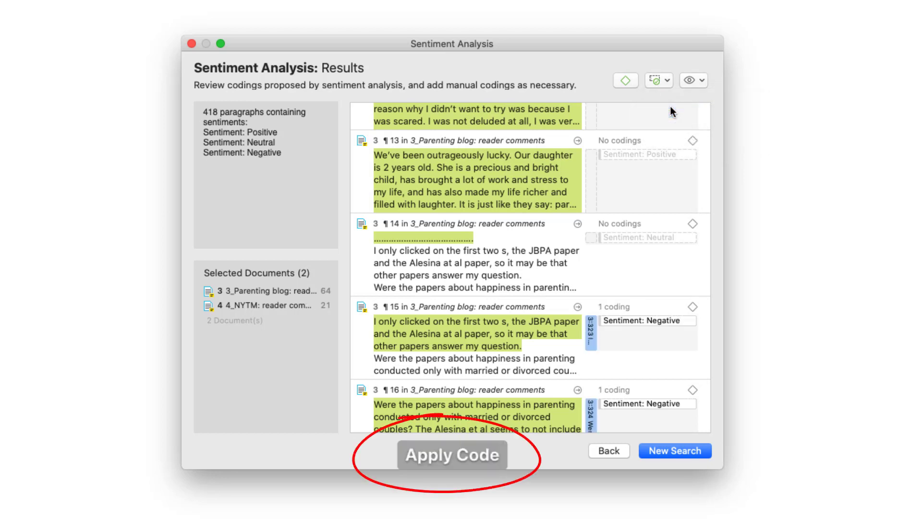
left_click(667, 79)
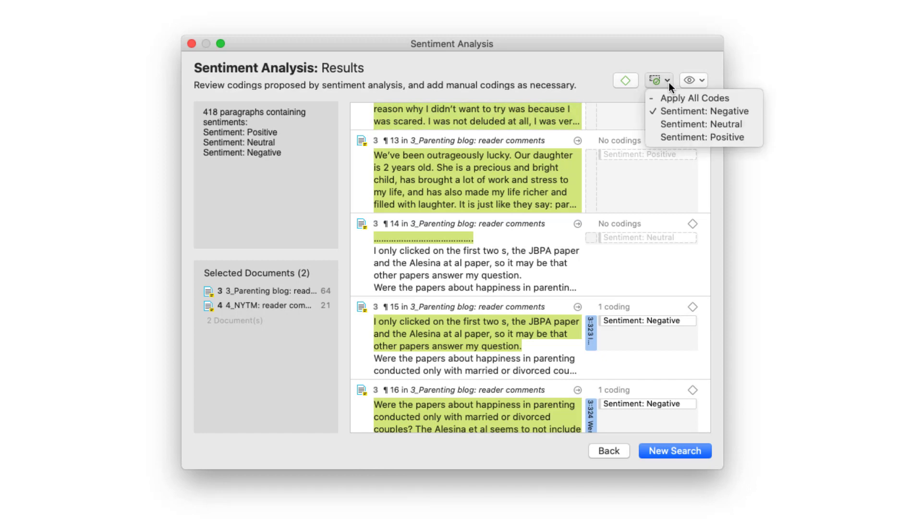
mouse_move(701, 137)
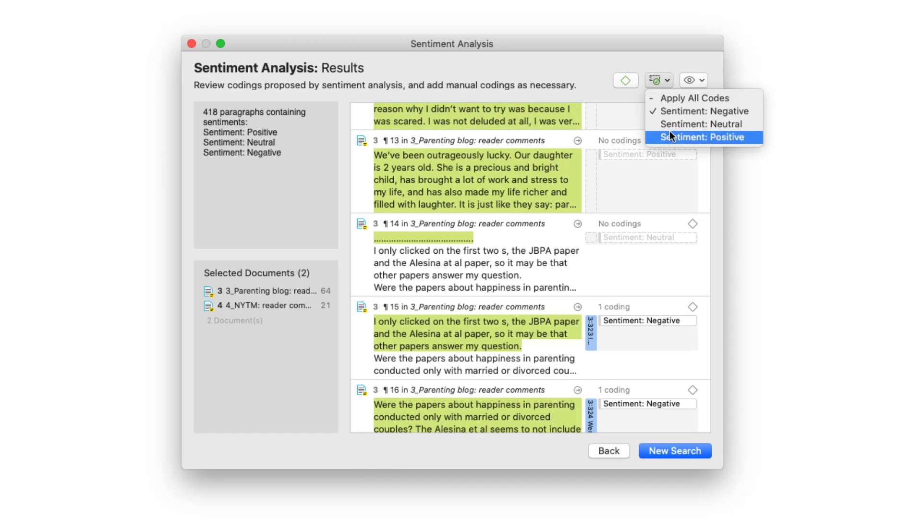
left_click(704, 136)
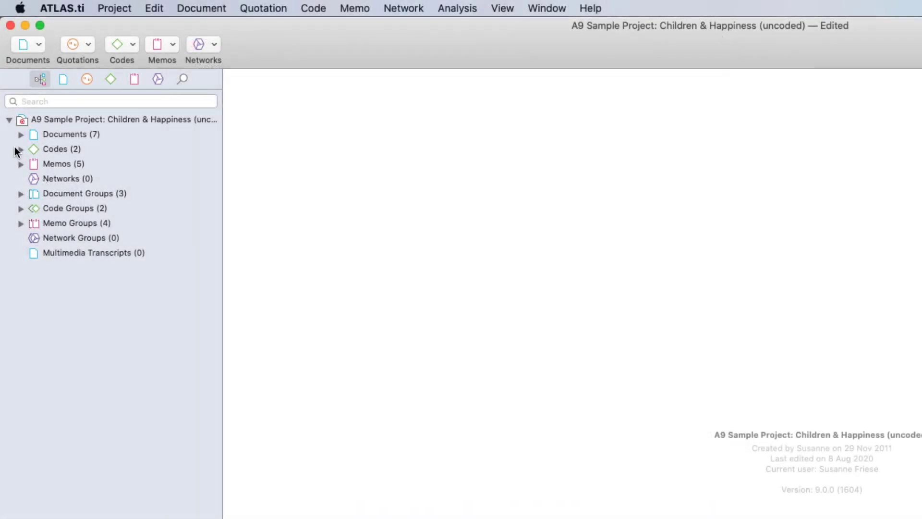
Step: Expand Codes and Documents in the navigator to show Negative 68, Positive 116 and seven documents
right_click(70, 163)
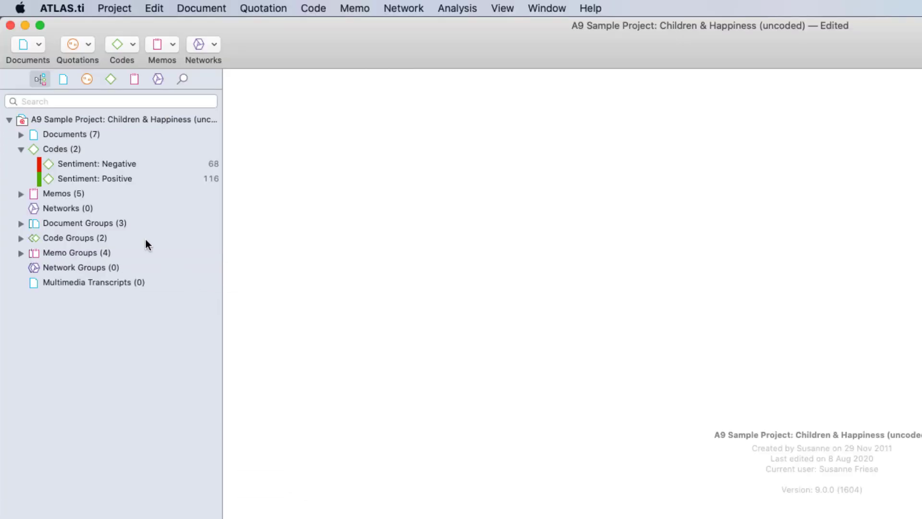
left_click(20, 135)
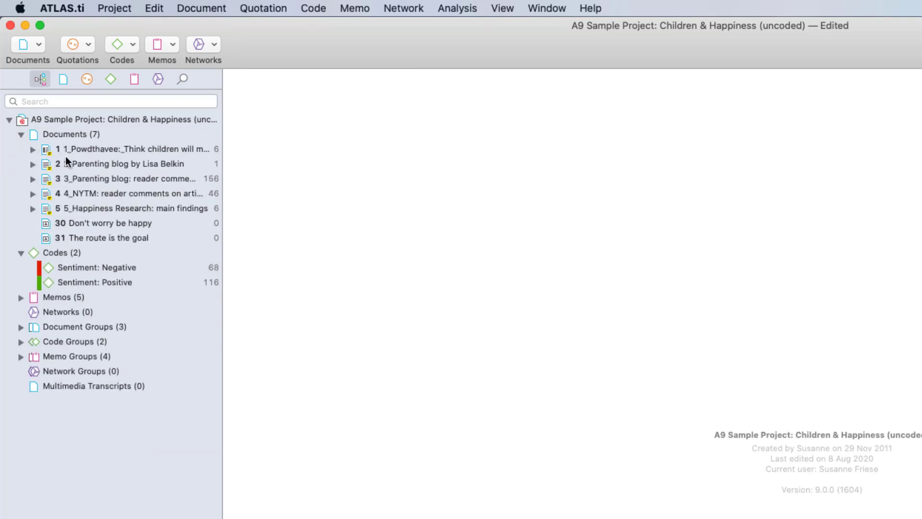
Step: Show '3_Parenting blog: reader comments' with its red Negative and green Positive codings beside the text
double_click(124, 179)
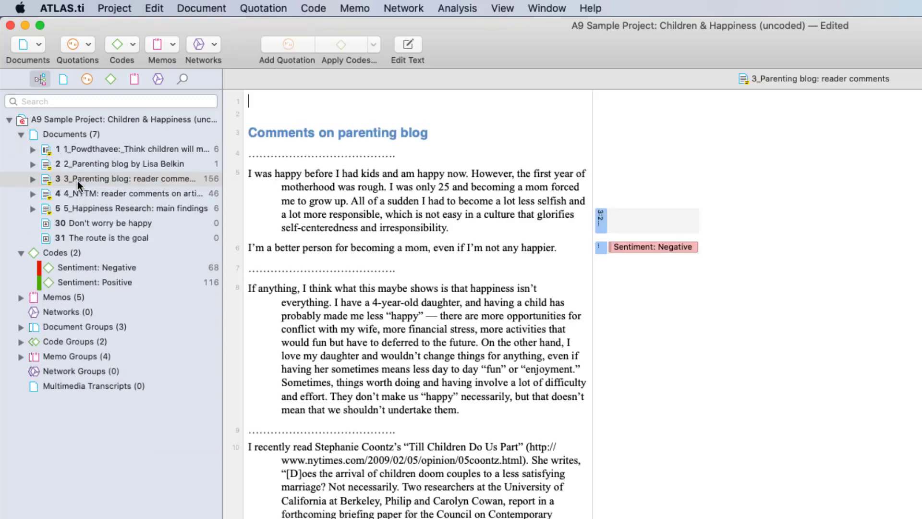
scroll("down", 3)
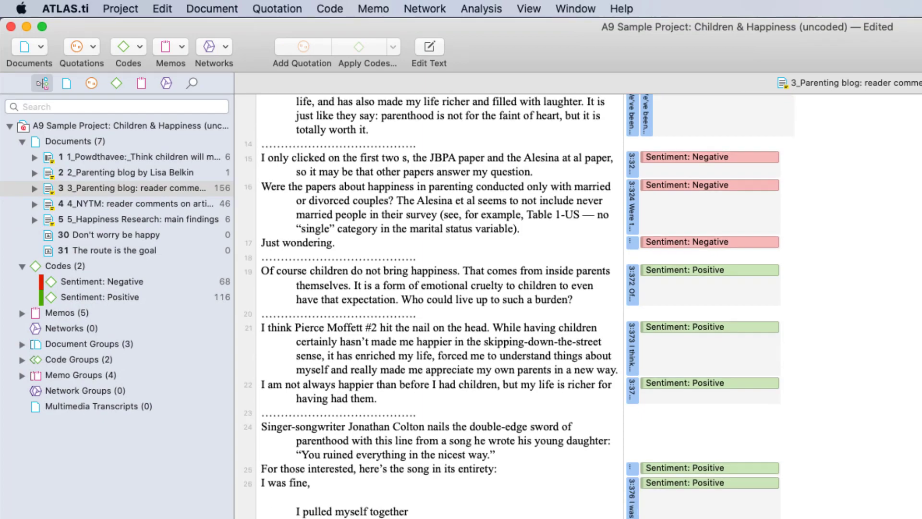